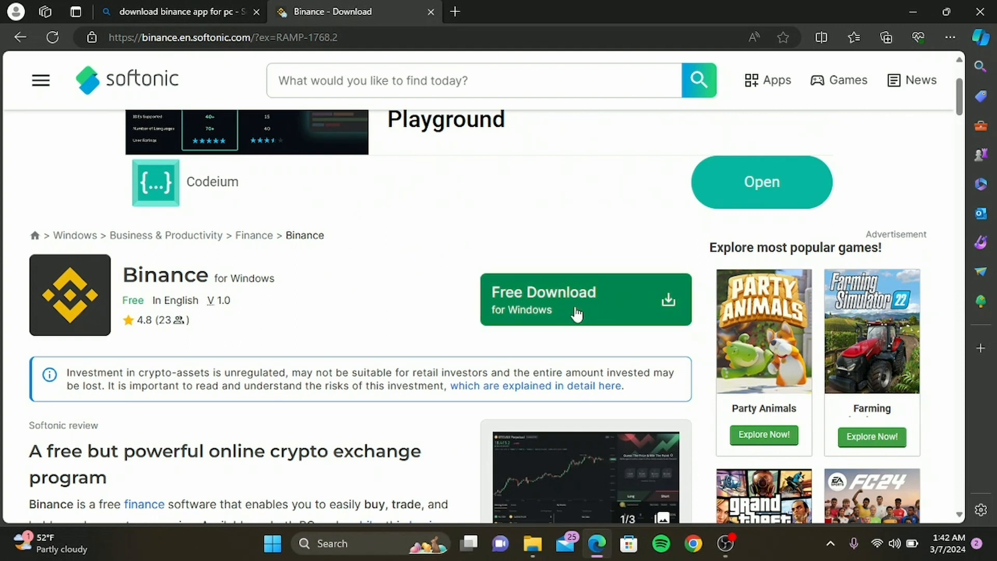
Step: Request Softonic's free Binance for Windows download, bringing up the Opera GX ad
{"action": "left_click", "coordinate": [584, 299]}
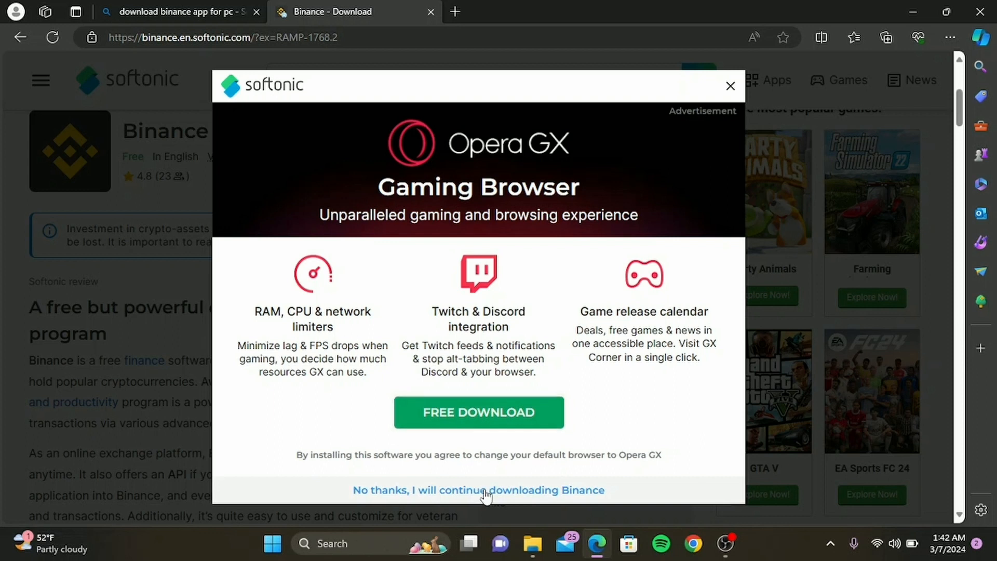
{"action": "mouse_move", "coordinate": [478, 490]}
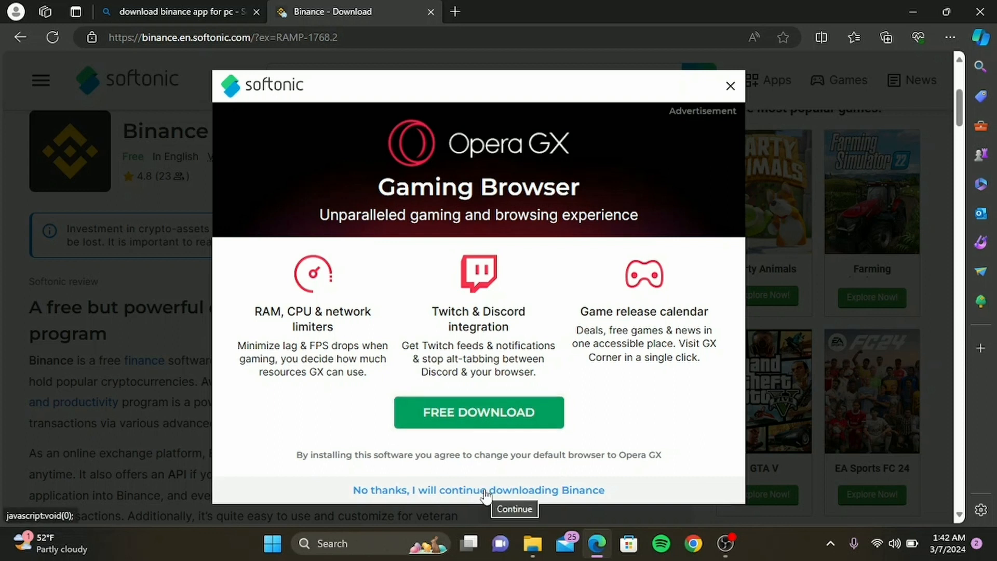